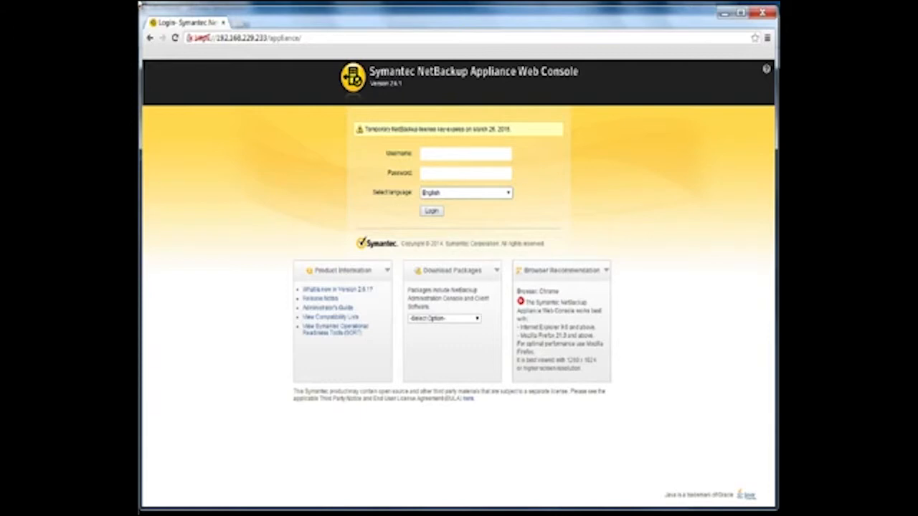
Log in to the appliance web console with username admin.
click(465, 154)
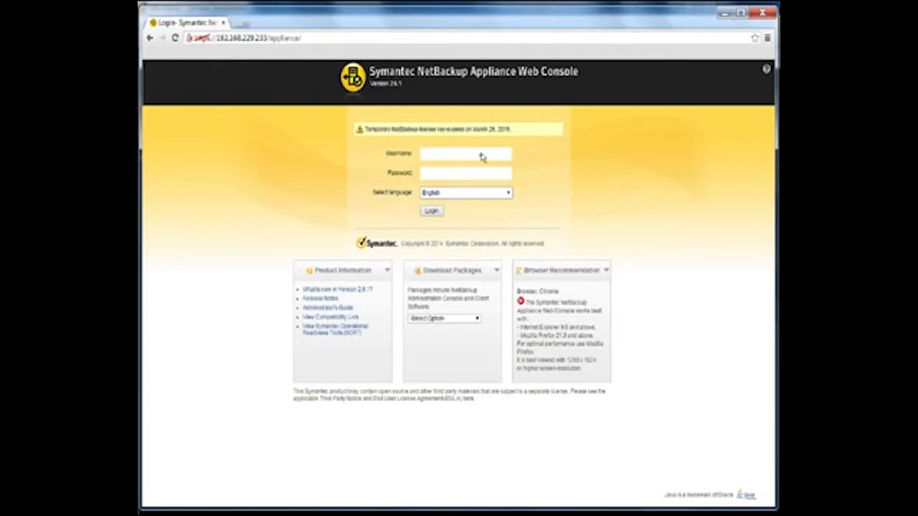
text(admin)
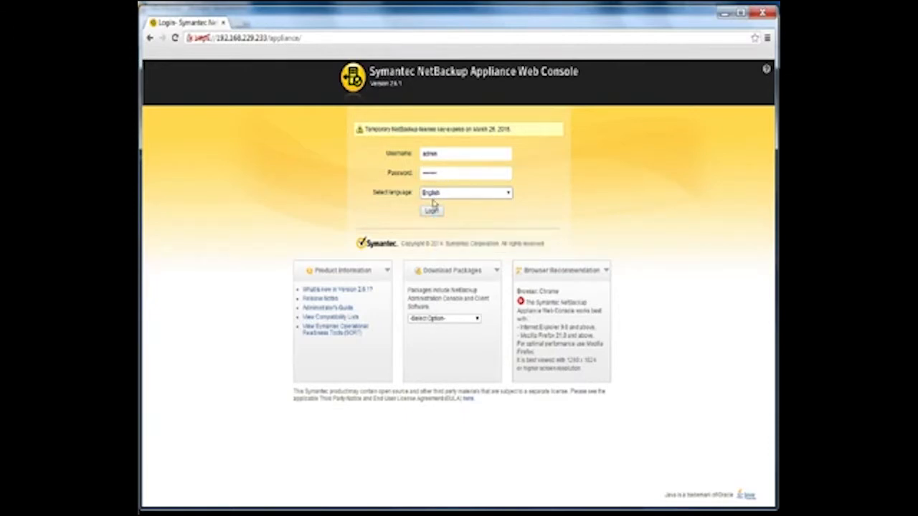
click(431, 210)
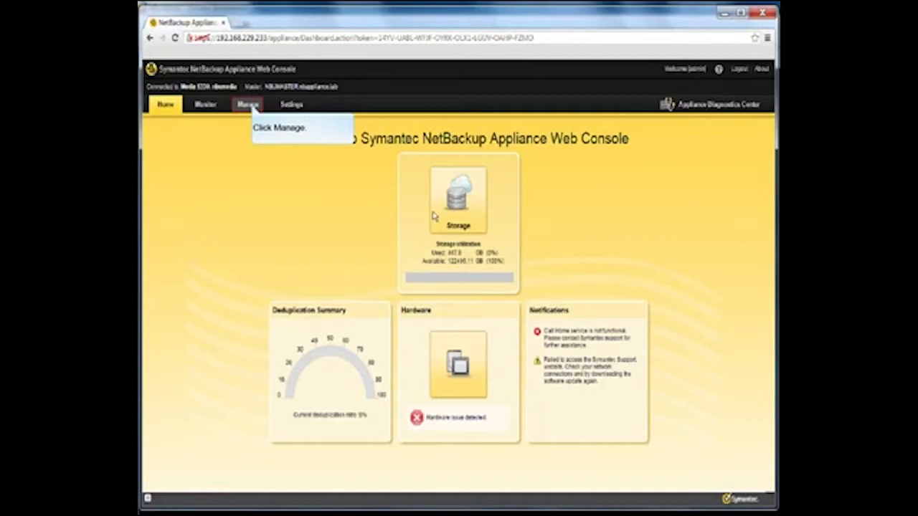
mouse_move(298, 189)
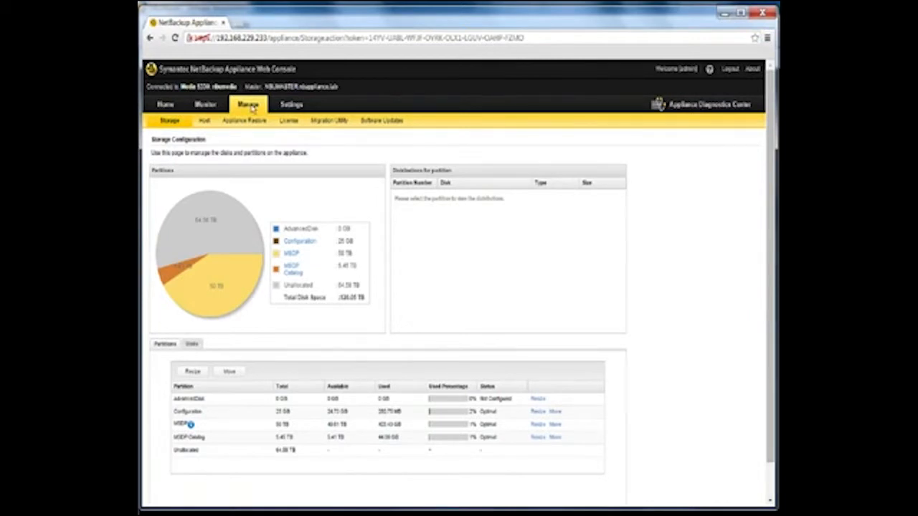
mouse_move(244, 121)
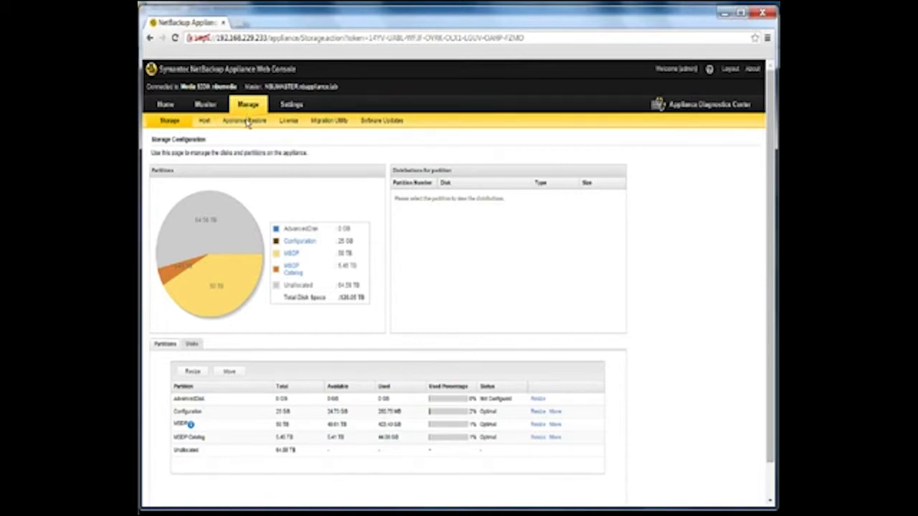
Go to Manage > Appliance Restore and launch Appliance Factory Reset.
click(244, 121)
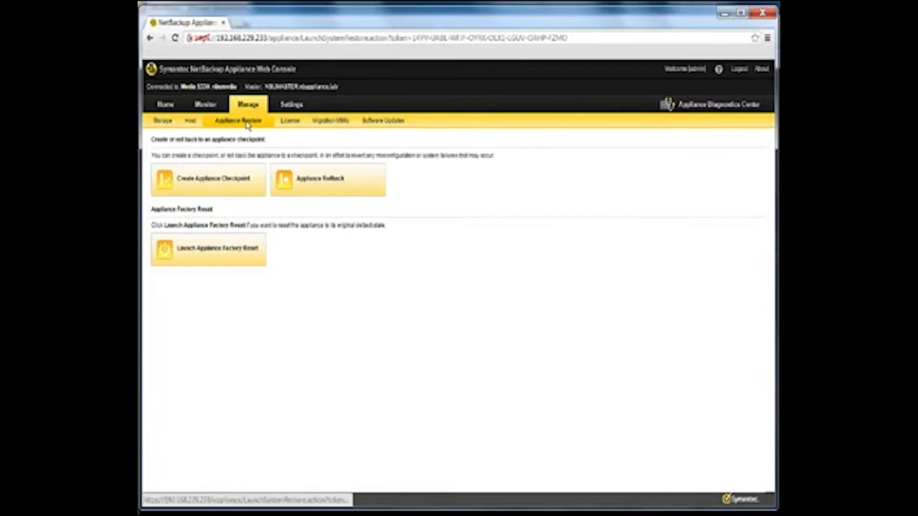
mouse_move(208, 249)
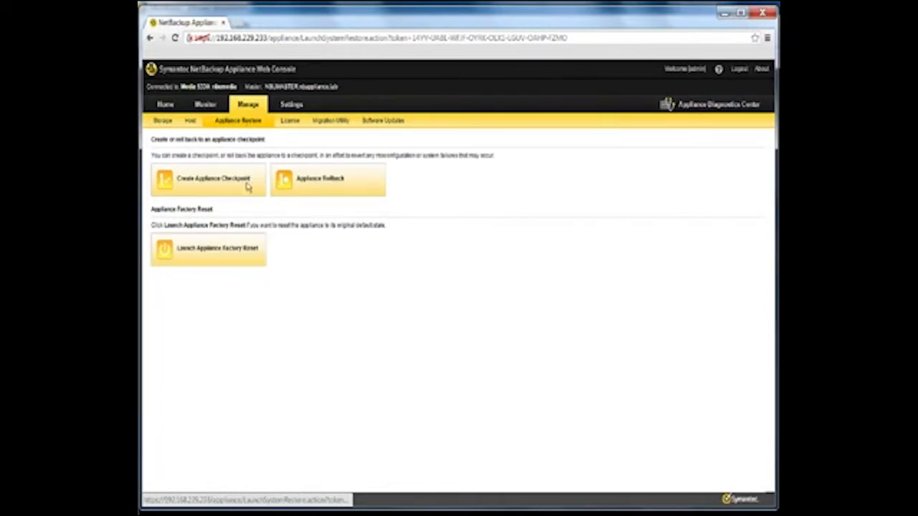
click(208, 249)
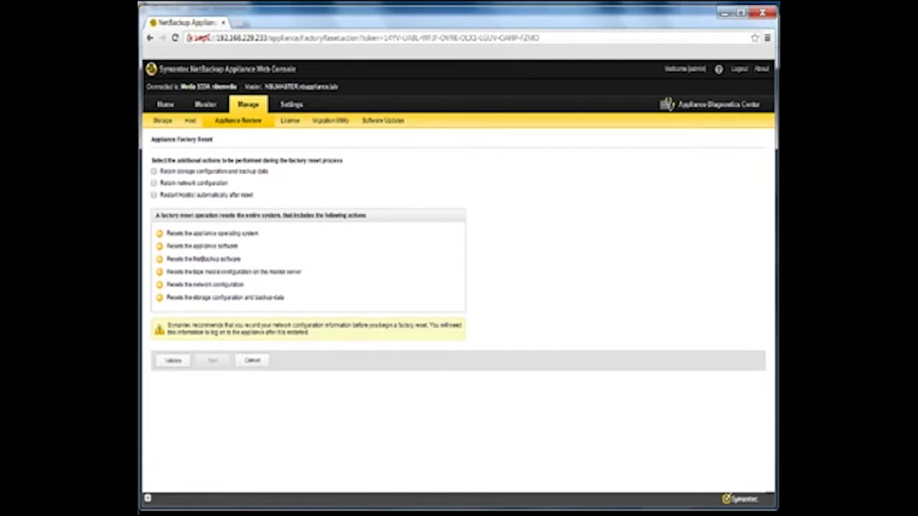
Choose Retain network configuration and automatic restart, then validate the reset settings.
click(154, 172)
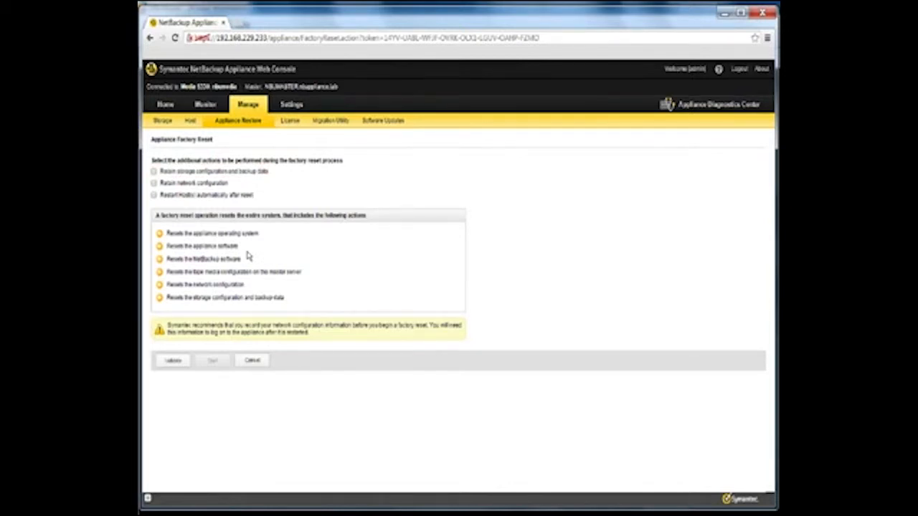
mouse_move(194, 182)
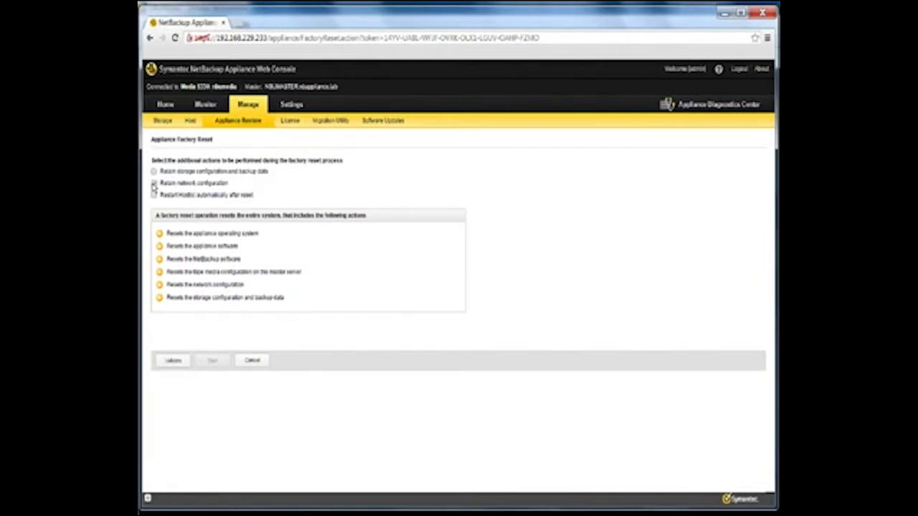
mouse_move(205, 194)
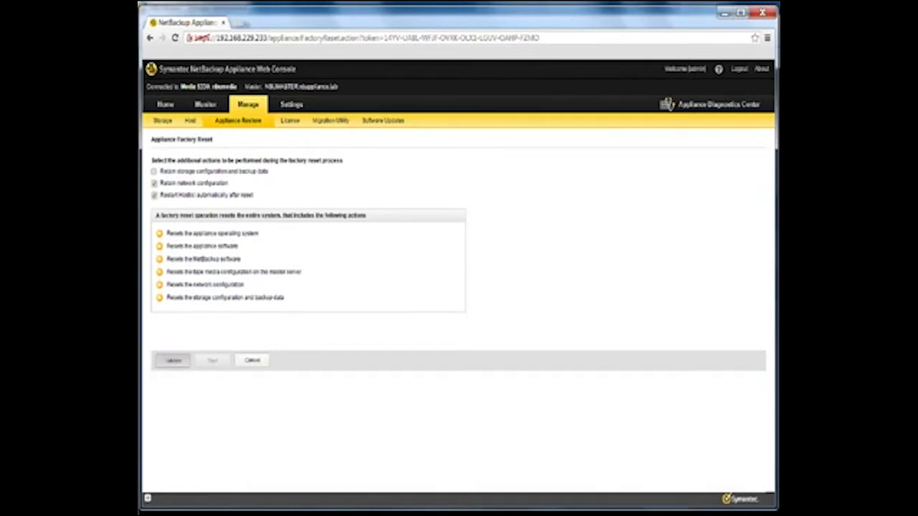
click(172, 360)
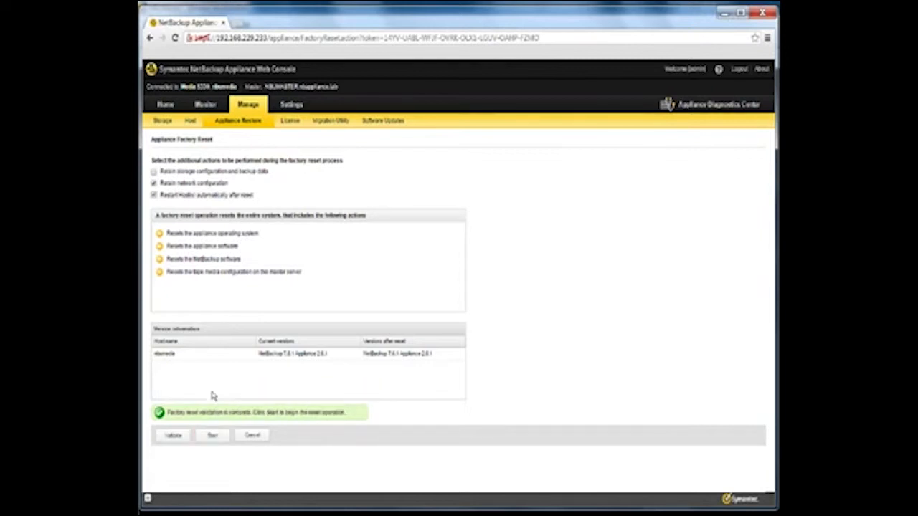
click(211, 435)
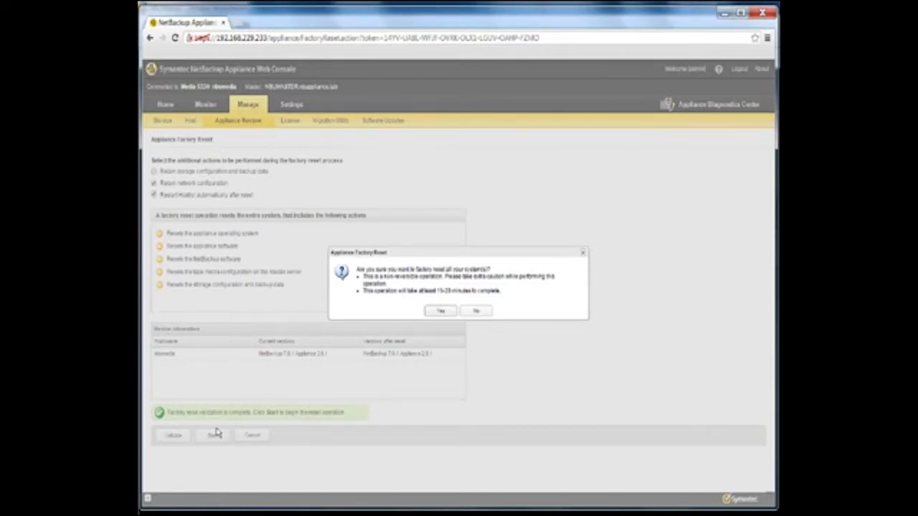
mouse_move(439, 310)
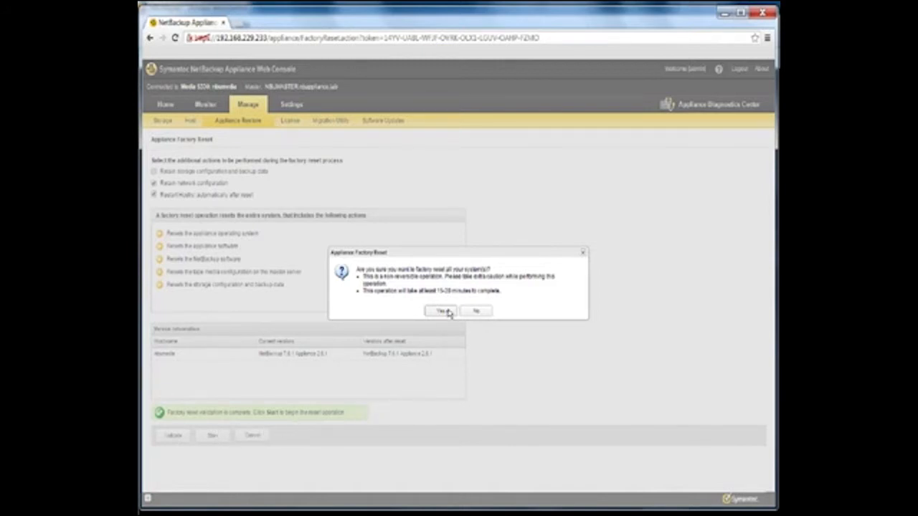
Confirm Yes in the Appliance Factory Reset dialog to start the reset.
click(440, 310)
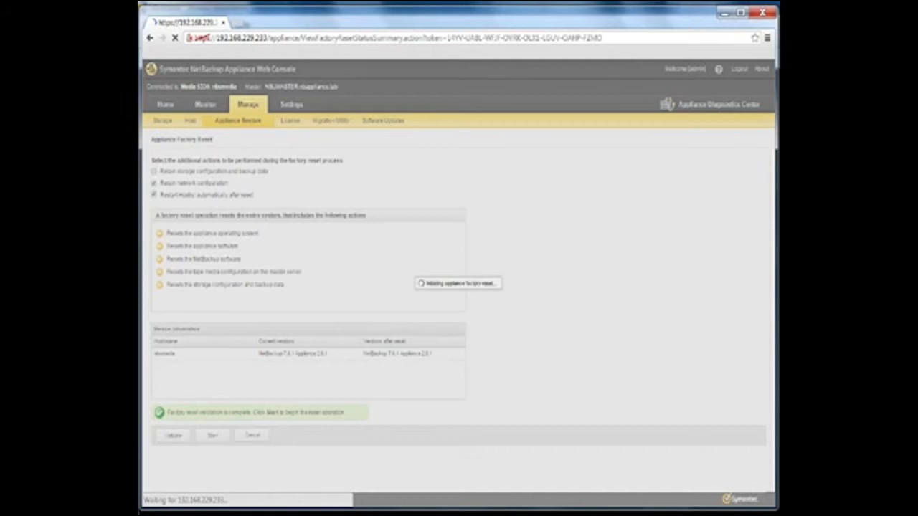
click(212, 435)
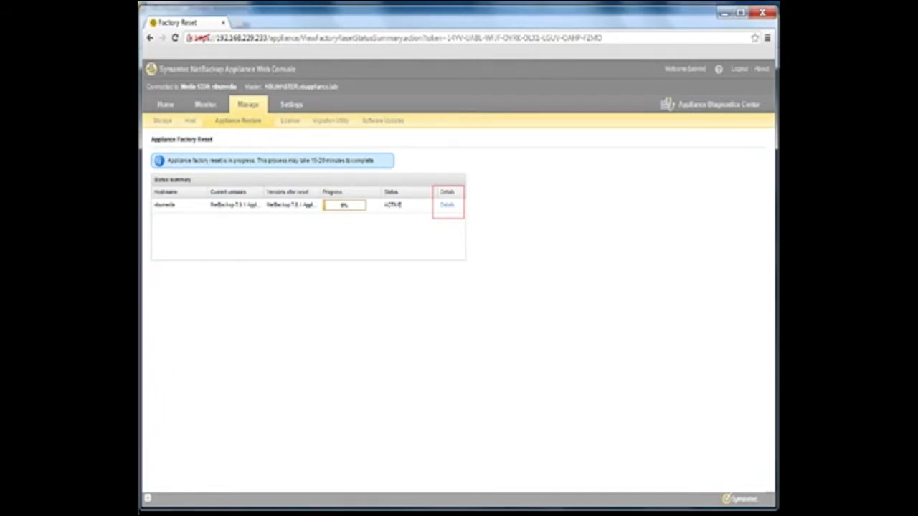
mouse_move(446, 204)
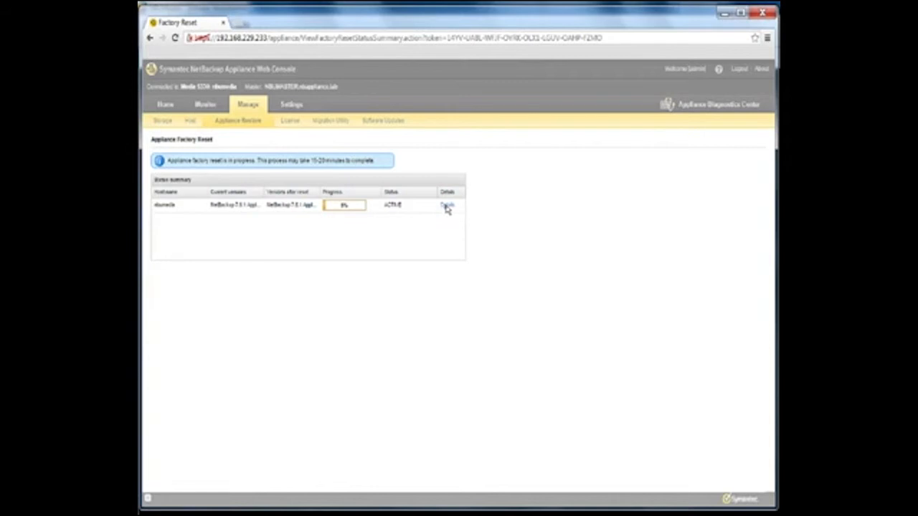
Open the status Details and monitor the reset until 100% SUCCESS.
click(447, 205)
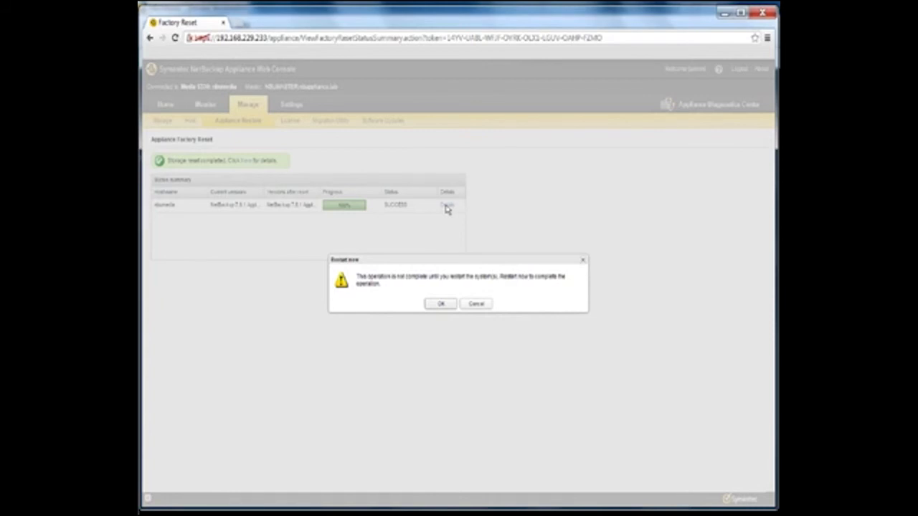
mouse_move(440, 304)
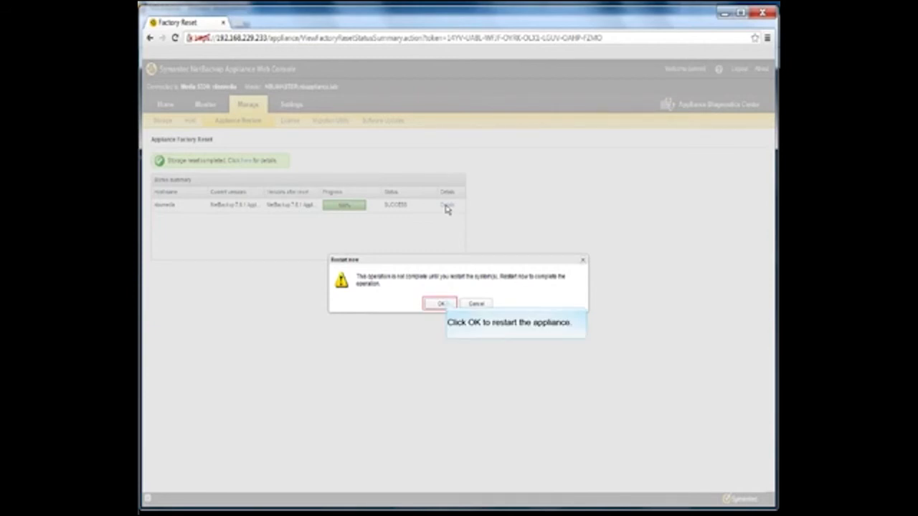
mouse_move(448, 233)
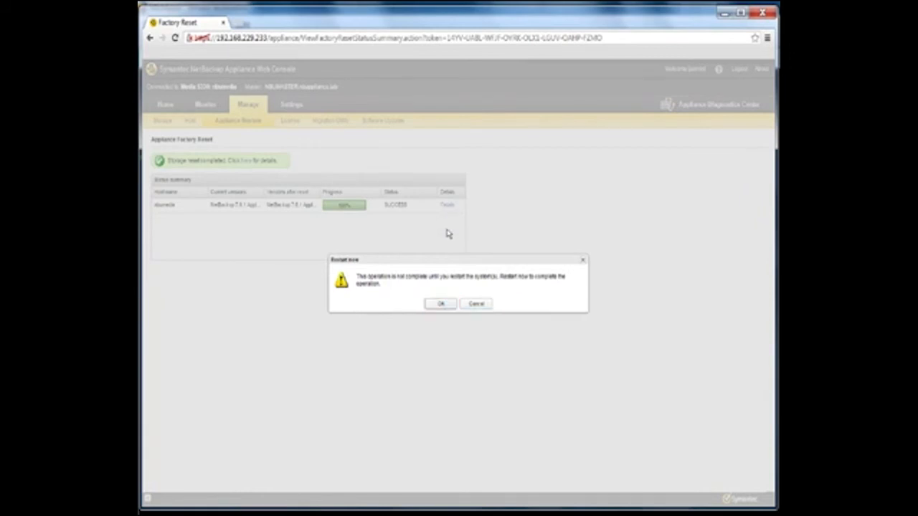
Confirm OK on the Restart now prompt and wait for the login page.
click(440, 304)
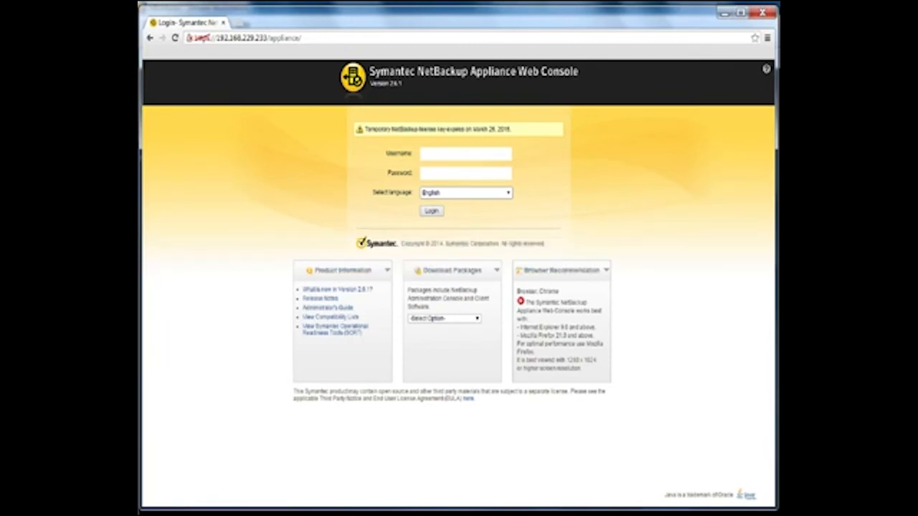
Sign back in as admin after the reset.
click(466, 153)
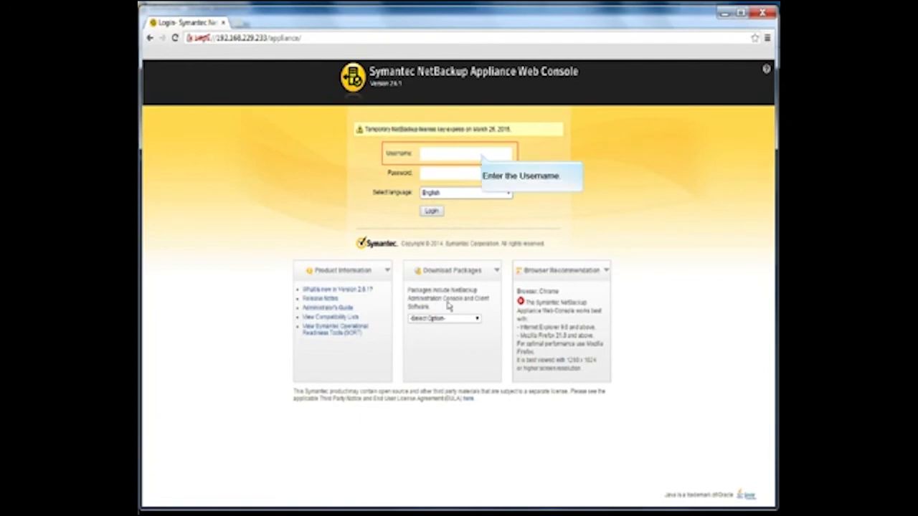
mouse_move(464, 296)
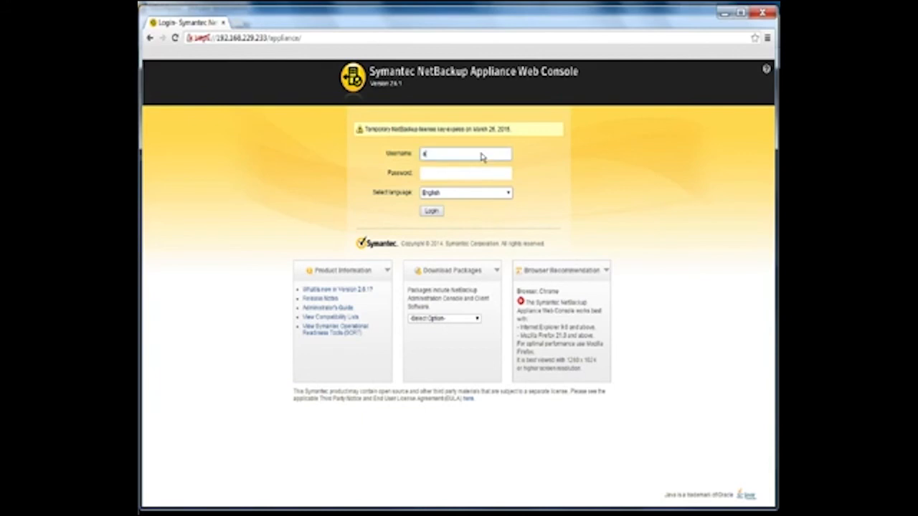
text(admin)
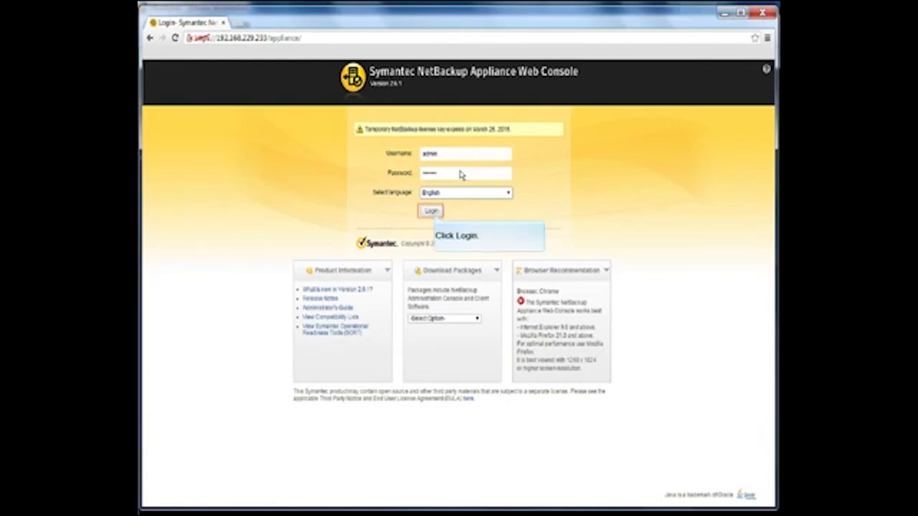
mouse_move(450, 177)
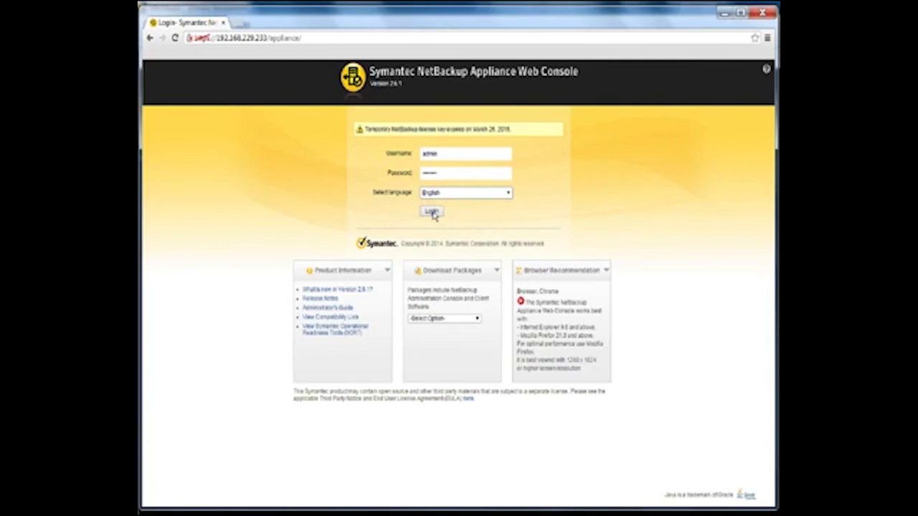
click(430, 212)
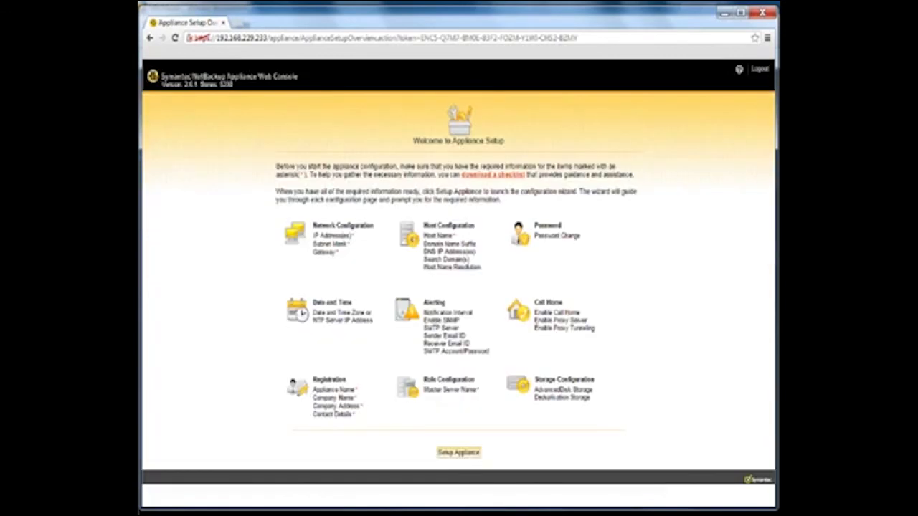